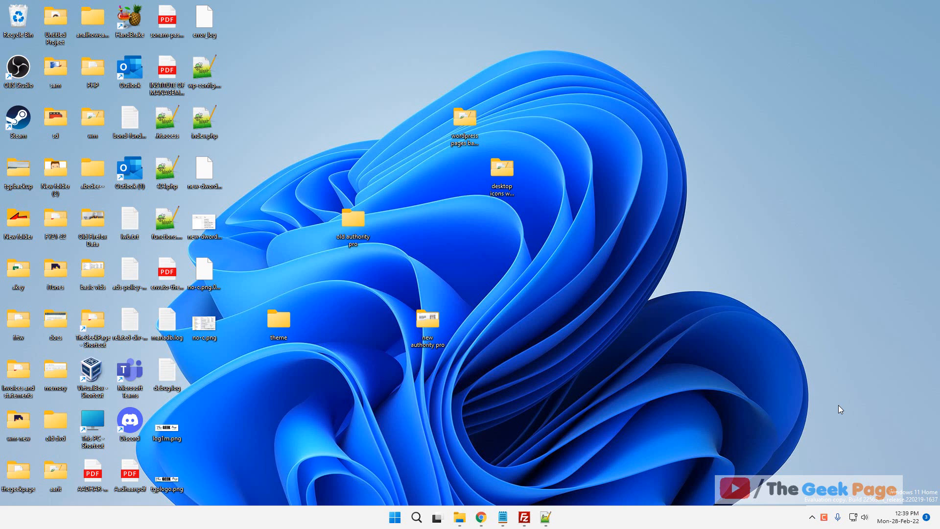
mouse_move(530, 491)
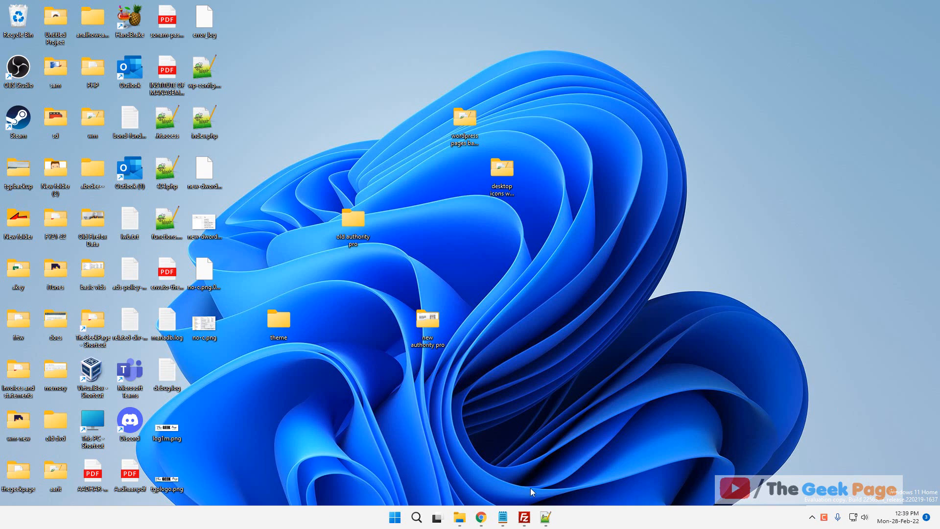
Search Windows for 'registry Editor' and launch Registry Editor from the best match.
click(416, 517)
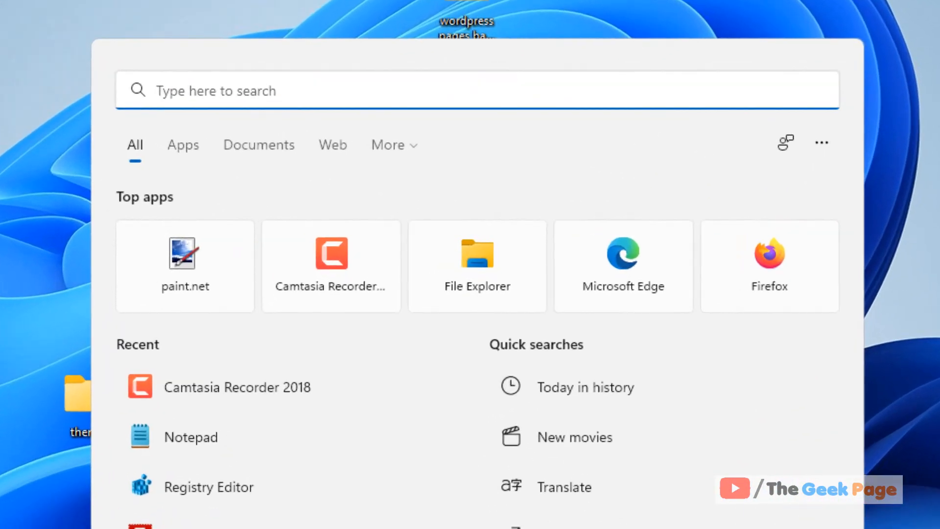
text(registry Editor)
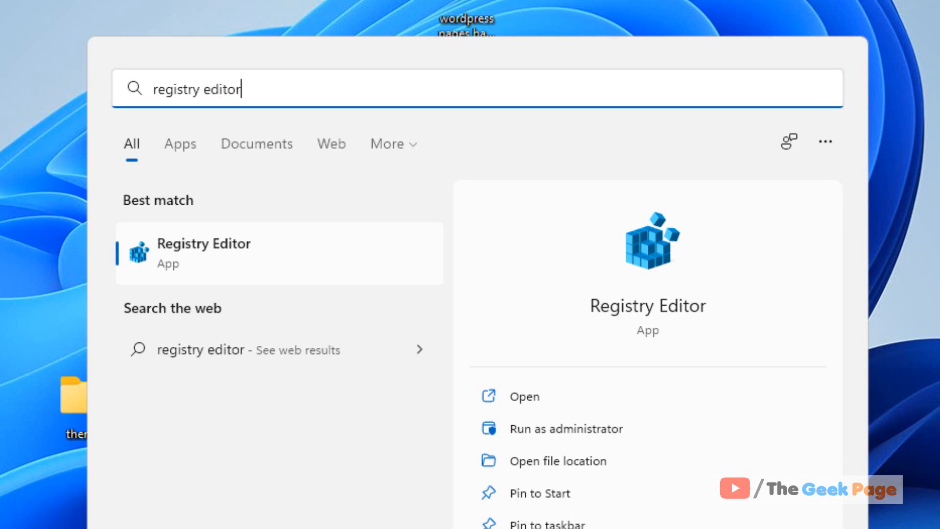
click(565, 428)
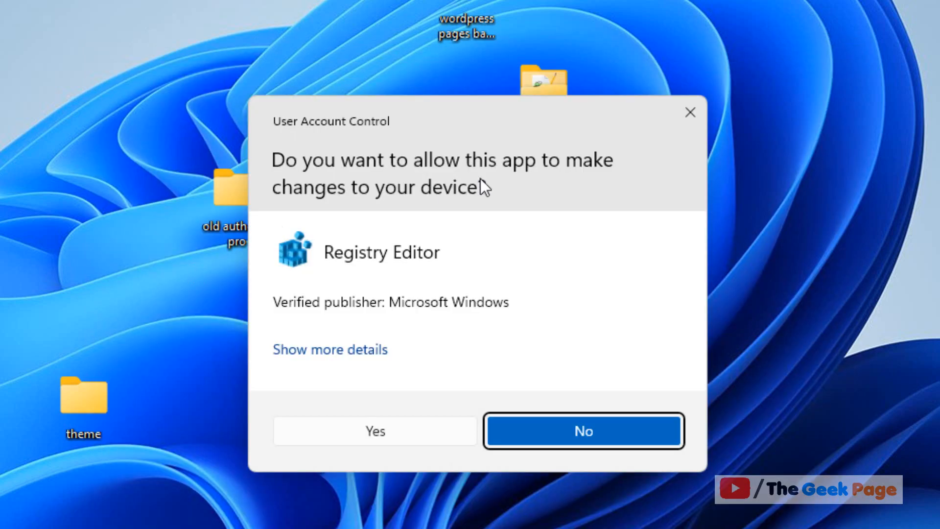
Allow Registry Editor to run, then paste the Policies\System key path into its address bar.
click(374, 430)
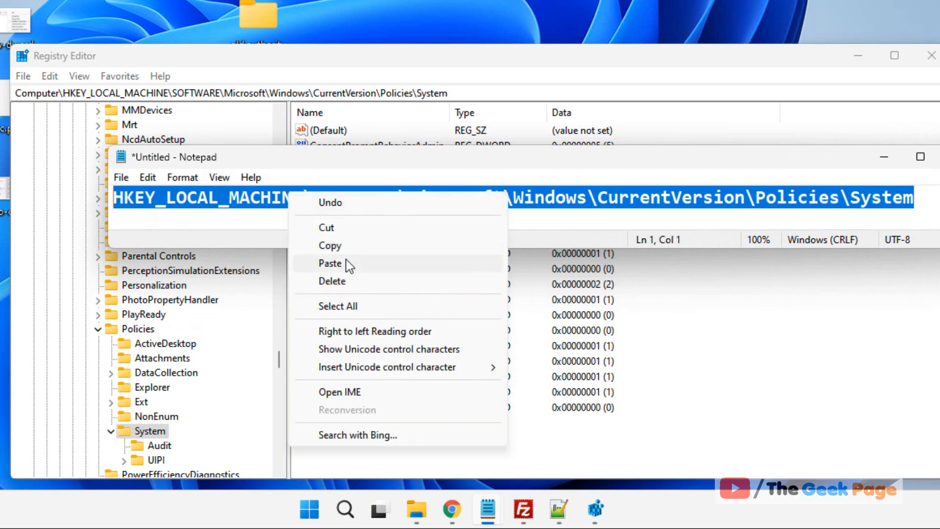
click(330, 263)
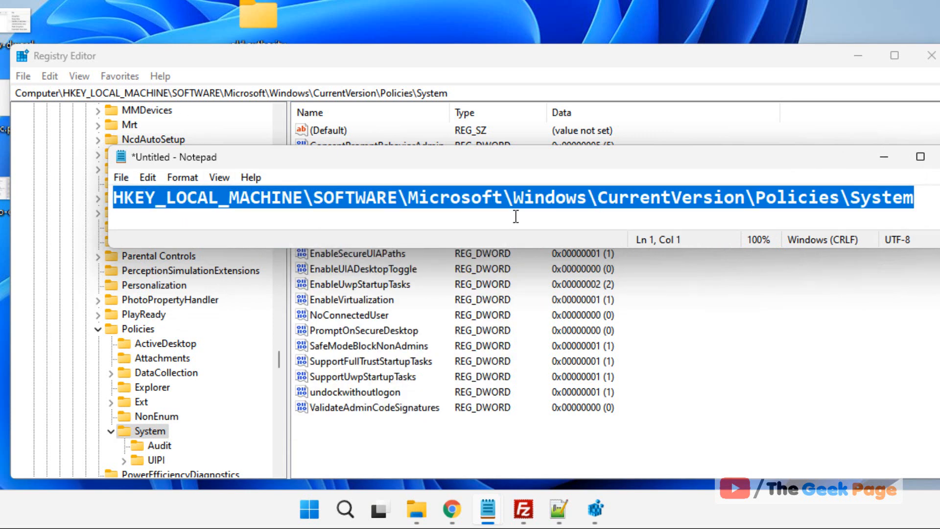
right_click(530, 213)
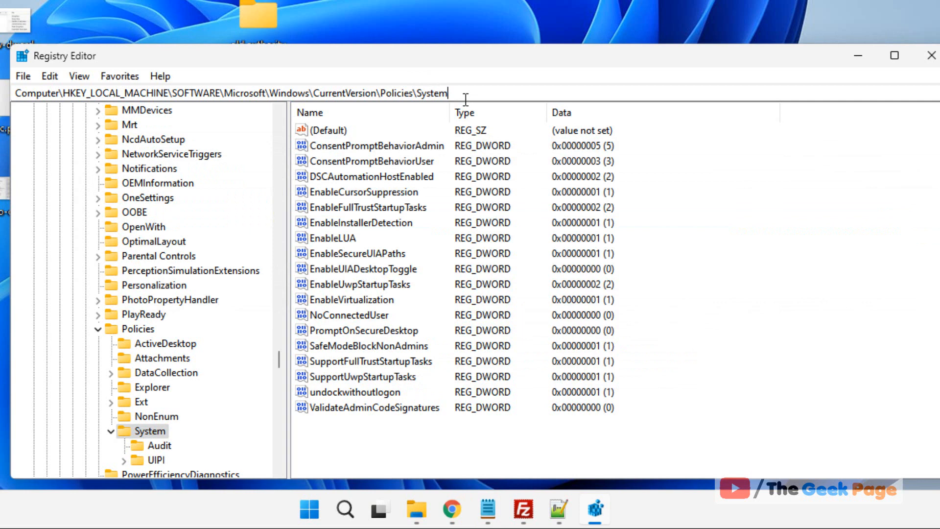
right_click(240, 93)
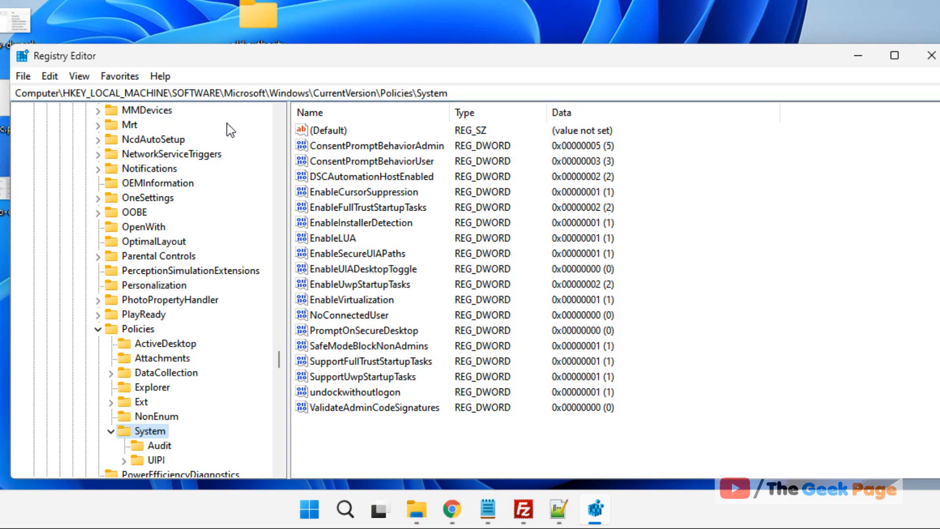
Select the System key and bring up the context menu for adding a new value.
scroll(down, 3)
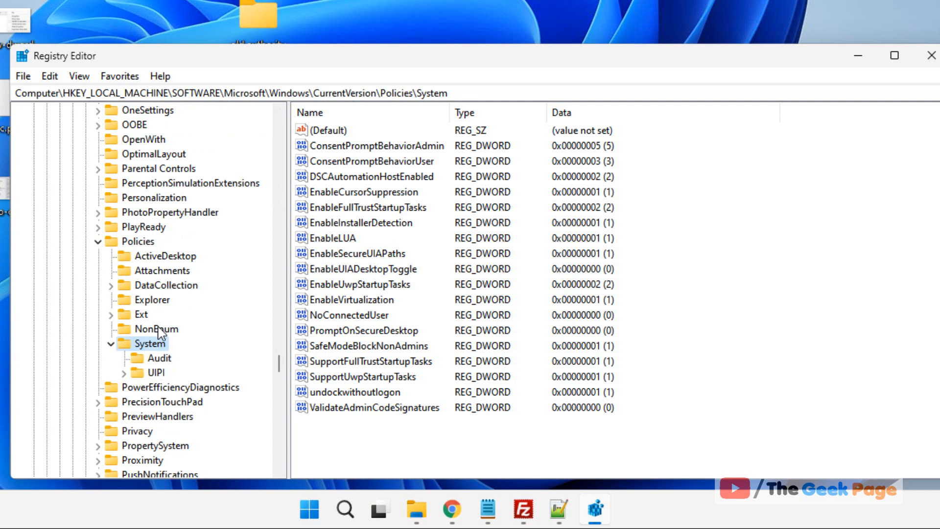
click(350, 315)
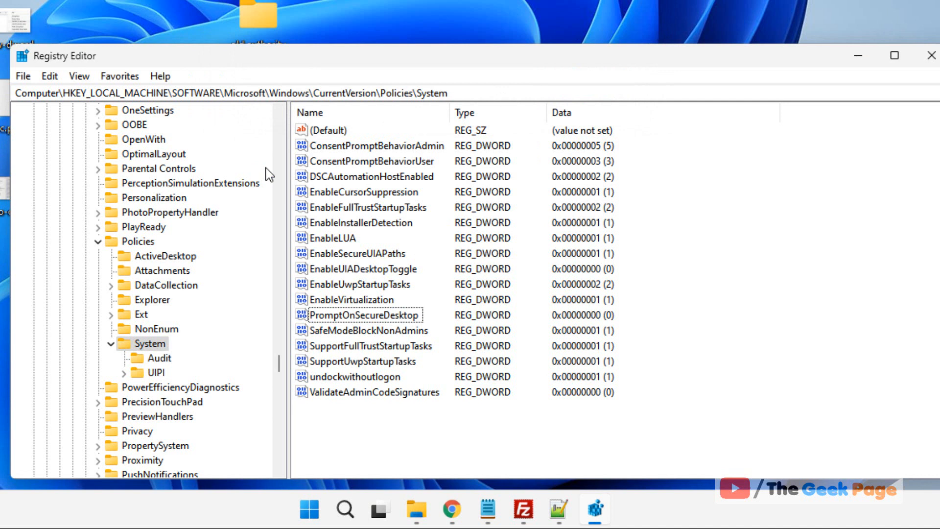
mouse_move(339, 418)
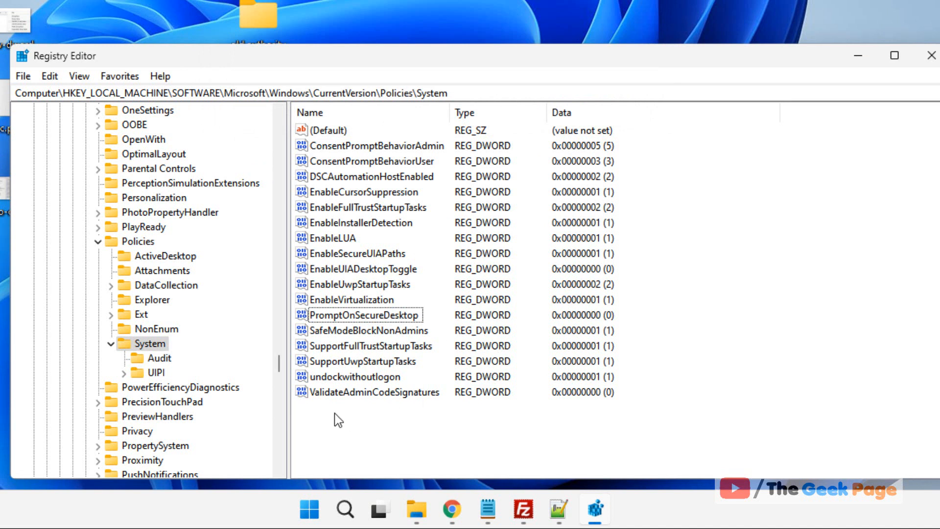
mouse_move(363, 422)
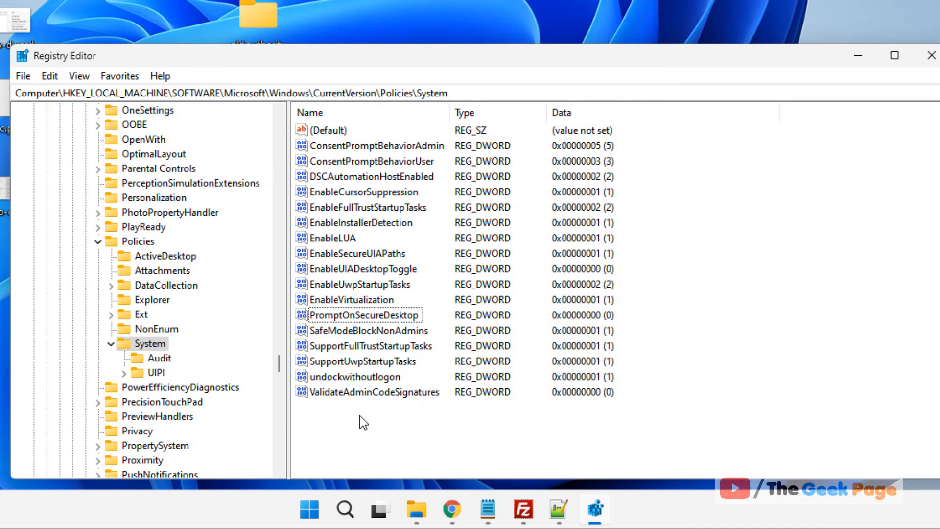
right_click(362, 421)
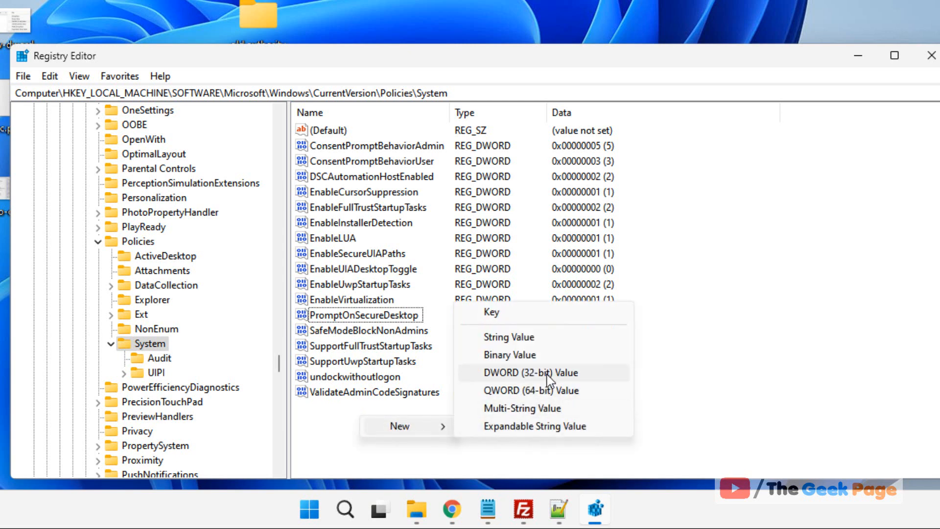
Create a new DWORD (32-bit) value named NoConnectedUser in the System key.
click(529, 372)
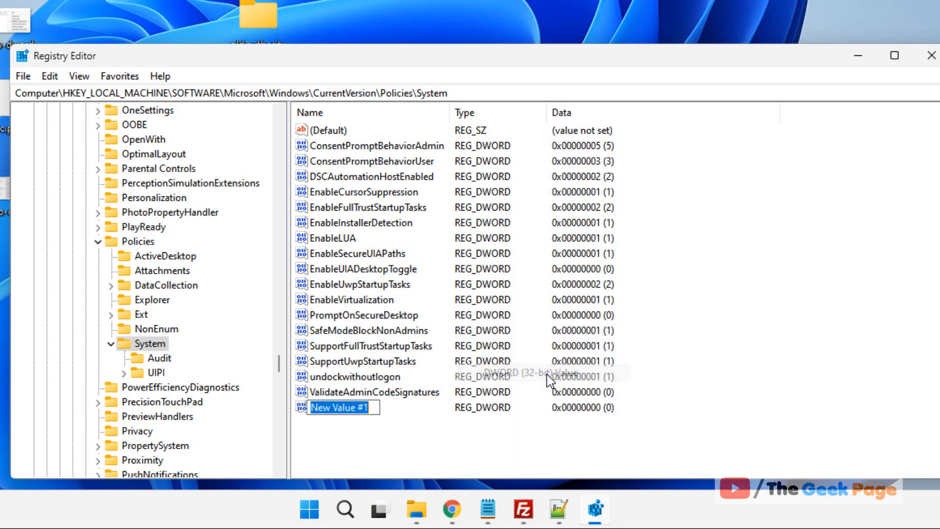
text(N)
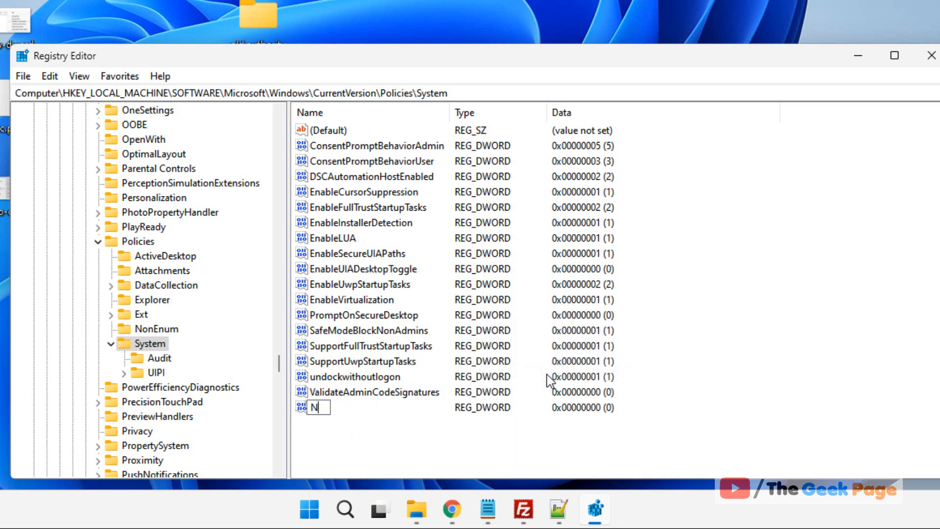
text(oConnectedUser)
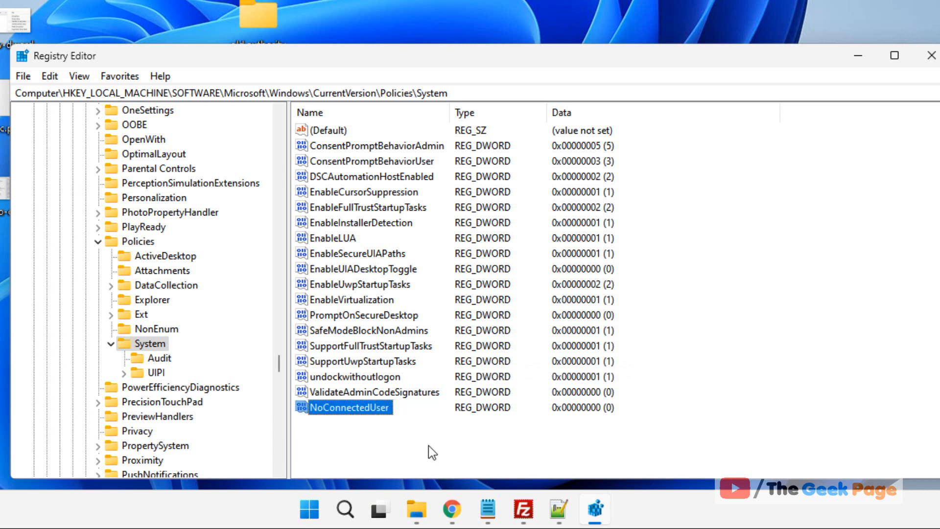
double_click(346, 408)
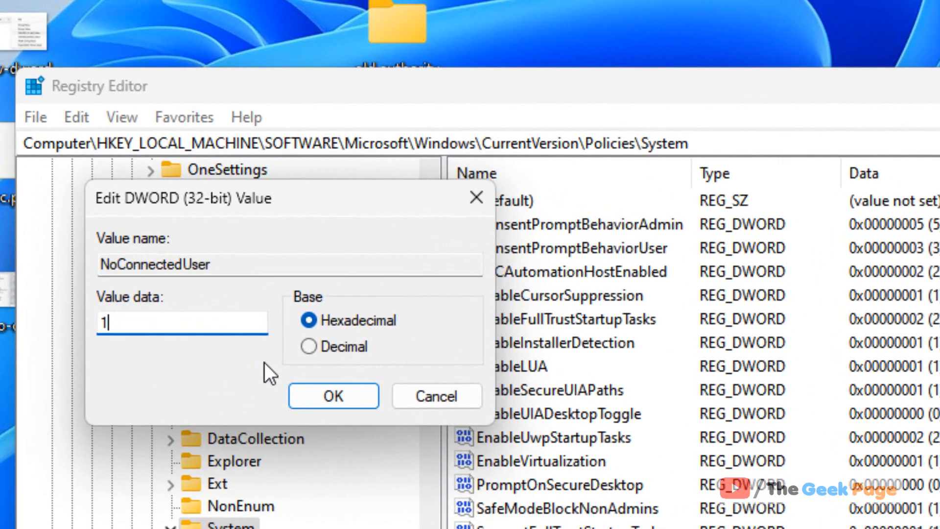
mouse_move(149, 332)
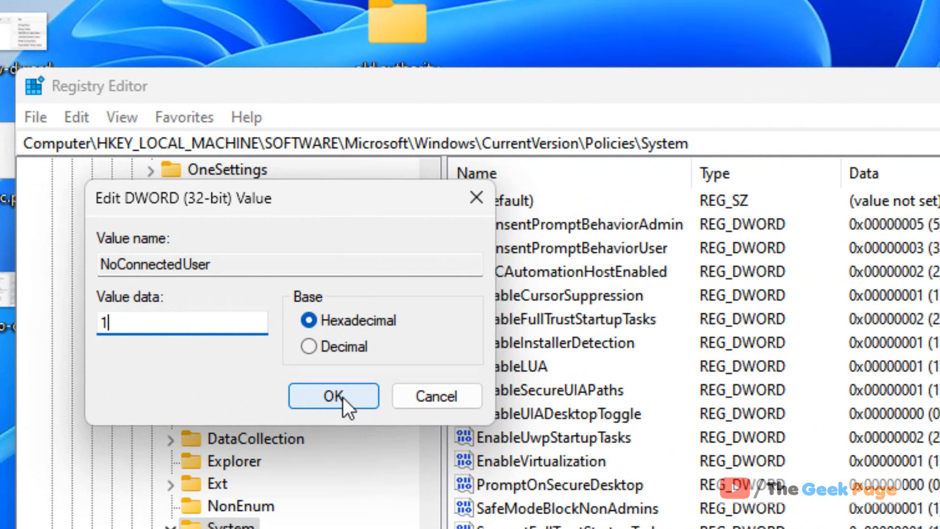
Confirm value data 1 for NoConnectedUser with OK.
click(333, 395)
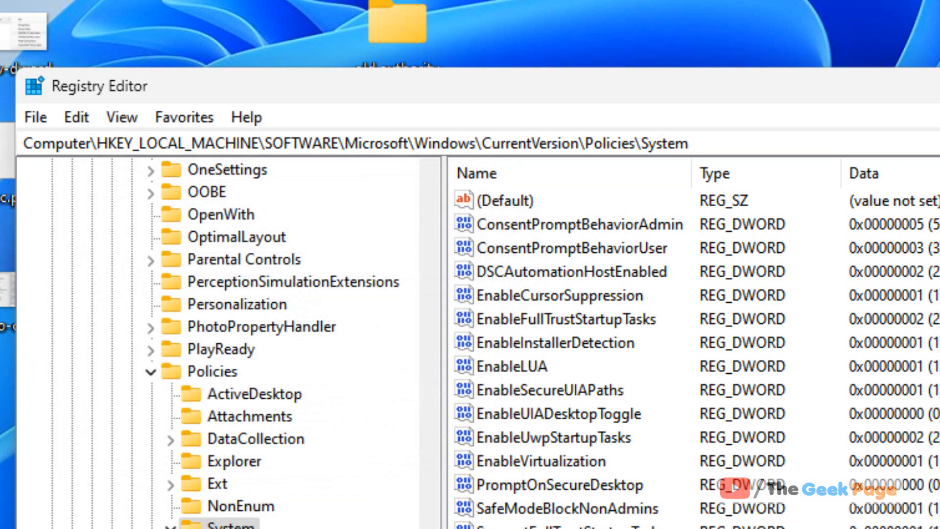